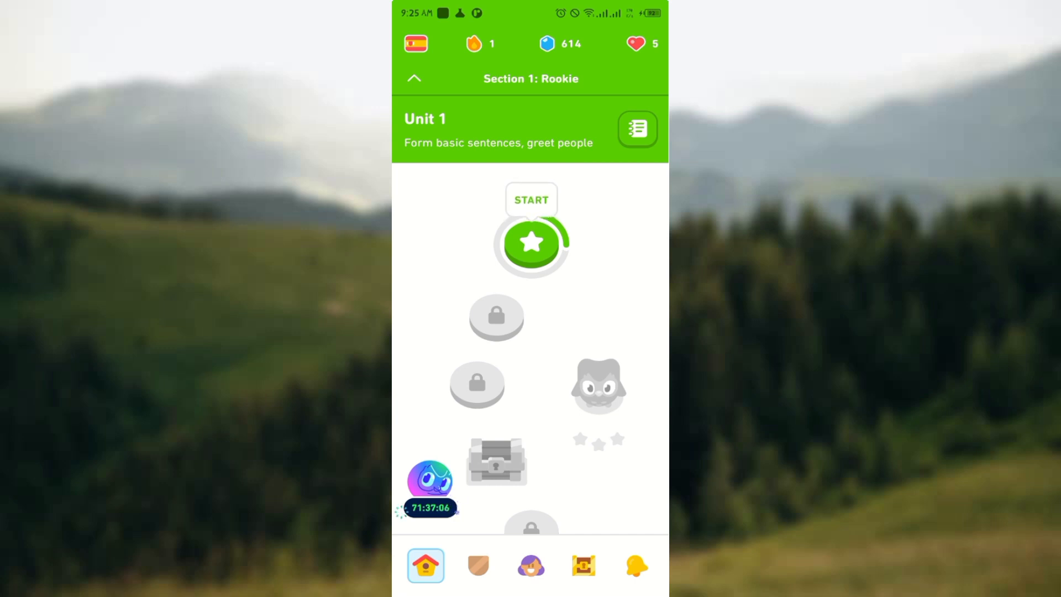
{"action": "mouse_move", "coordinate": [530, 566]}
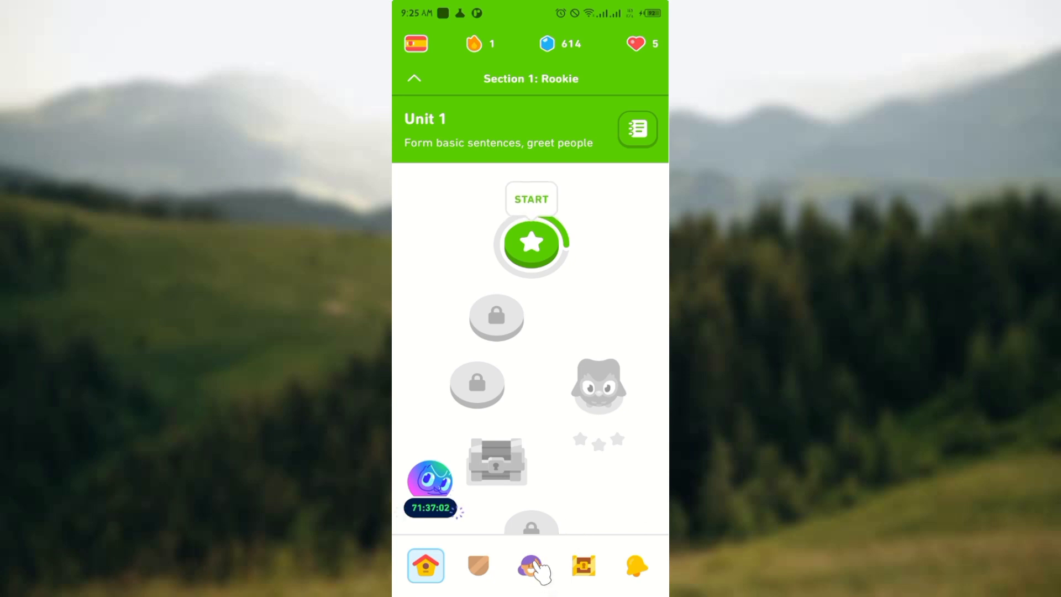
Go to the Profile tab and open account settings from the gear icon
{"action": "left_click", "coordinate": [530, 566]}
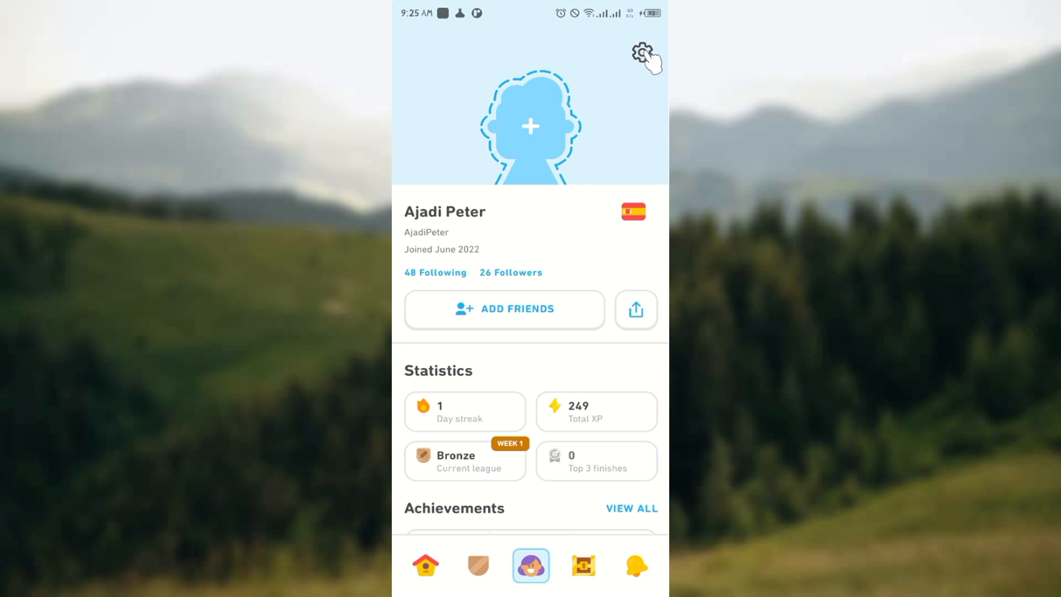
{"action": "left_click", "coordinate": [641, 55]}
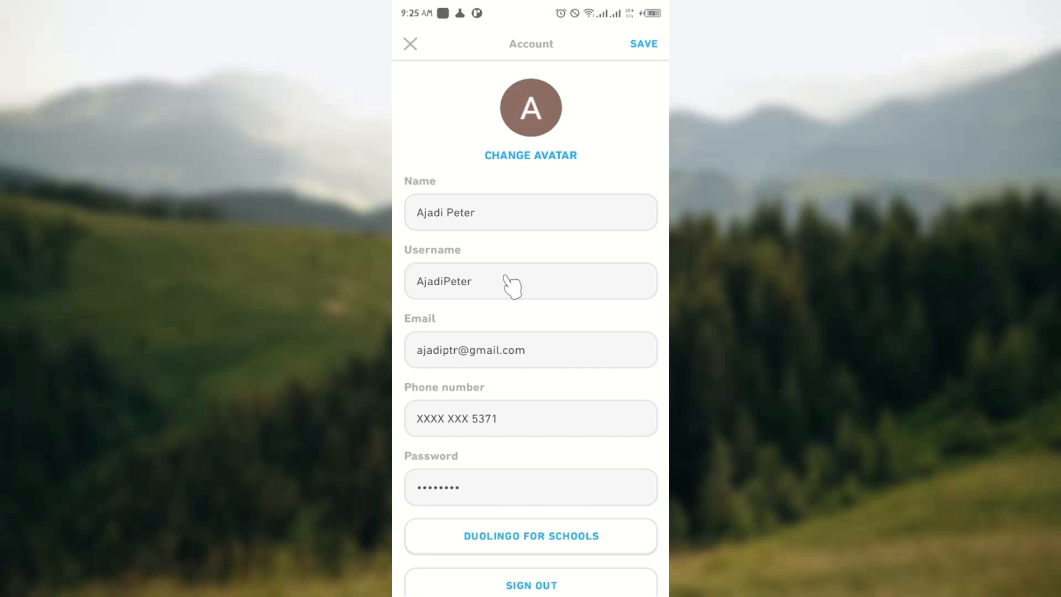
Scroll down the settings and open Manage Courses, showing Spanish with its Remove option
{"action": "scroll", "scroll_direction": "down", "scroll_amount": 3}
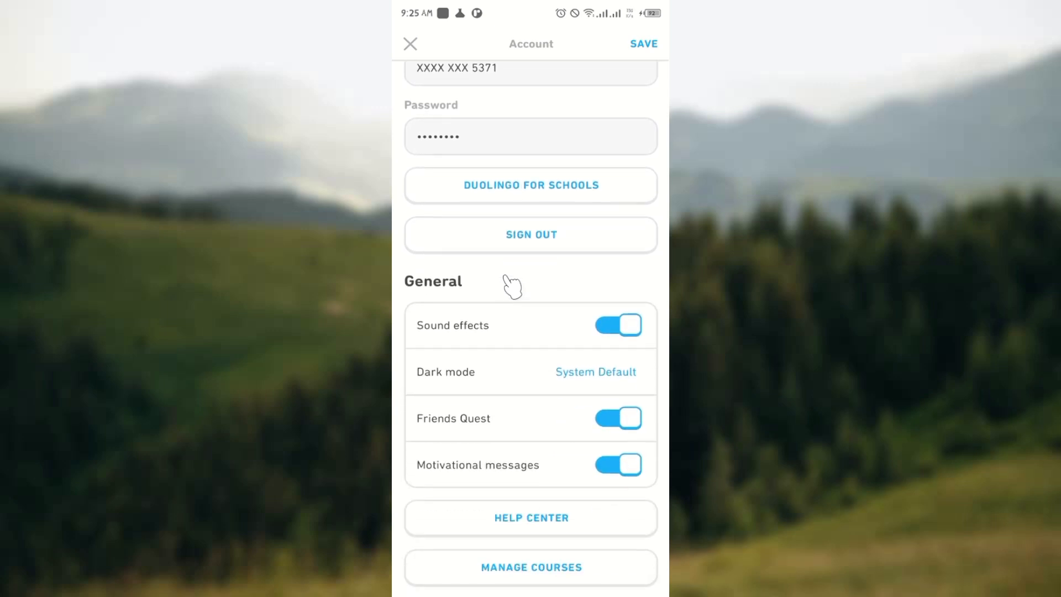
{"action": "scroll", "scroll_direction": "down", "scroll_amount": 3}
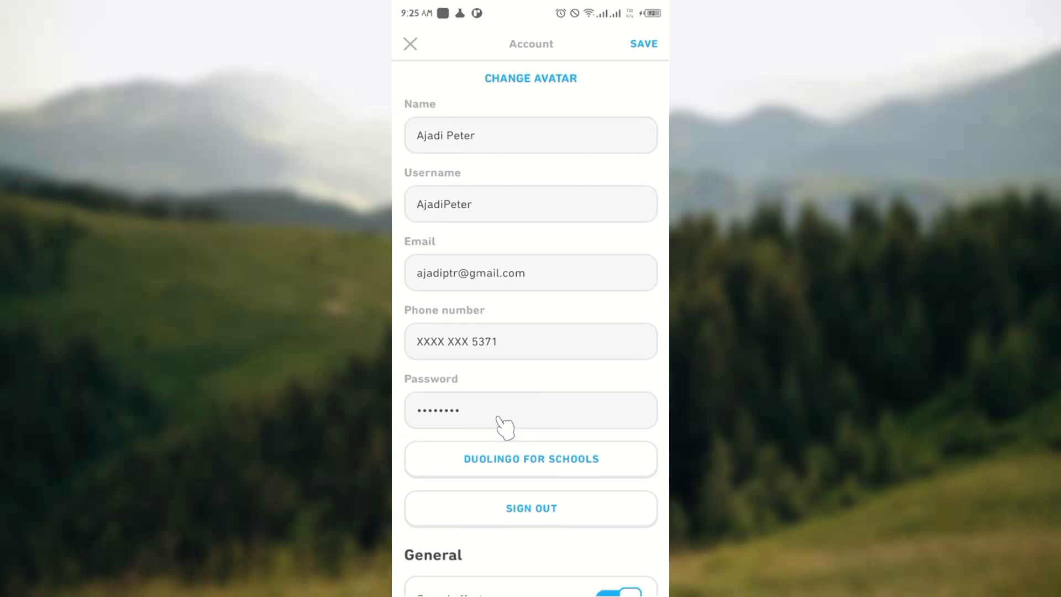
{"action": "scroll", "scroll_direction": "down", "scroll_amount": 3}
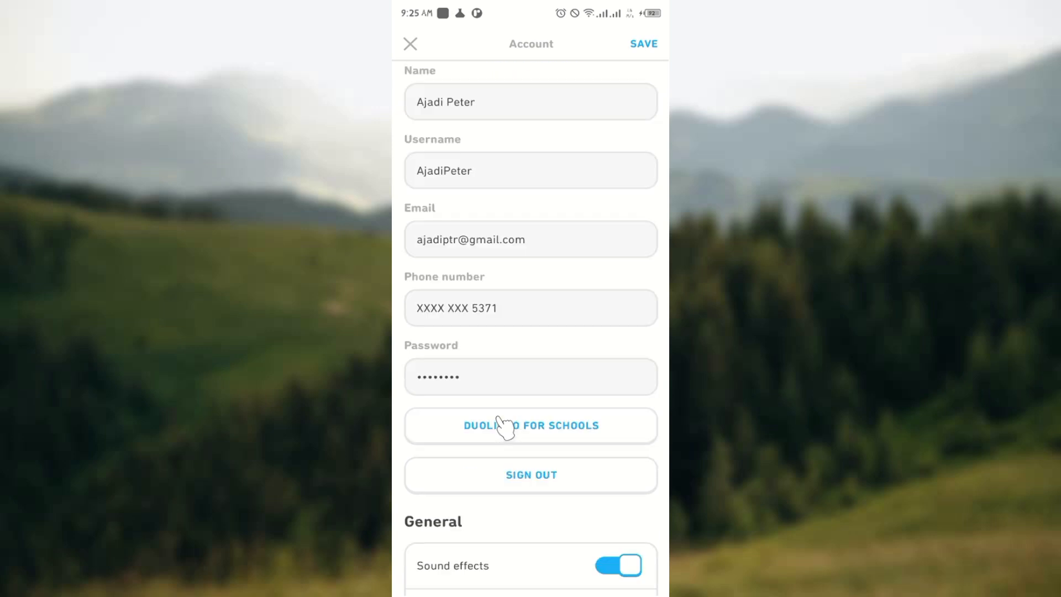
{"action": "scroll", "scroll_direction": "down", "scroll_amount": 3}
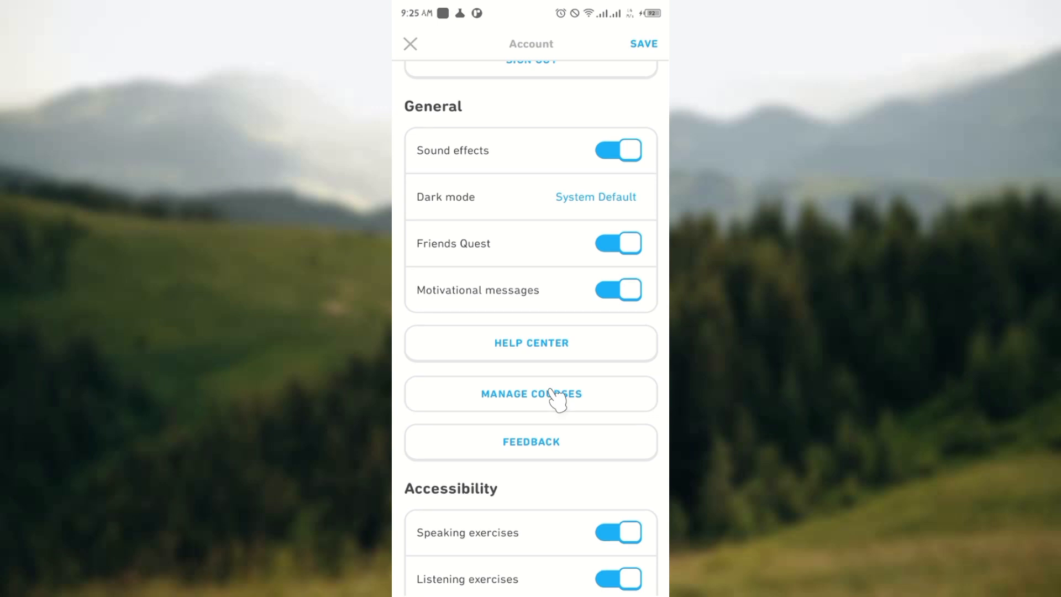
{"action": "left_click", "coordinate": [531, 394]}
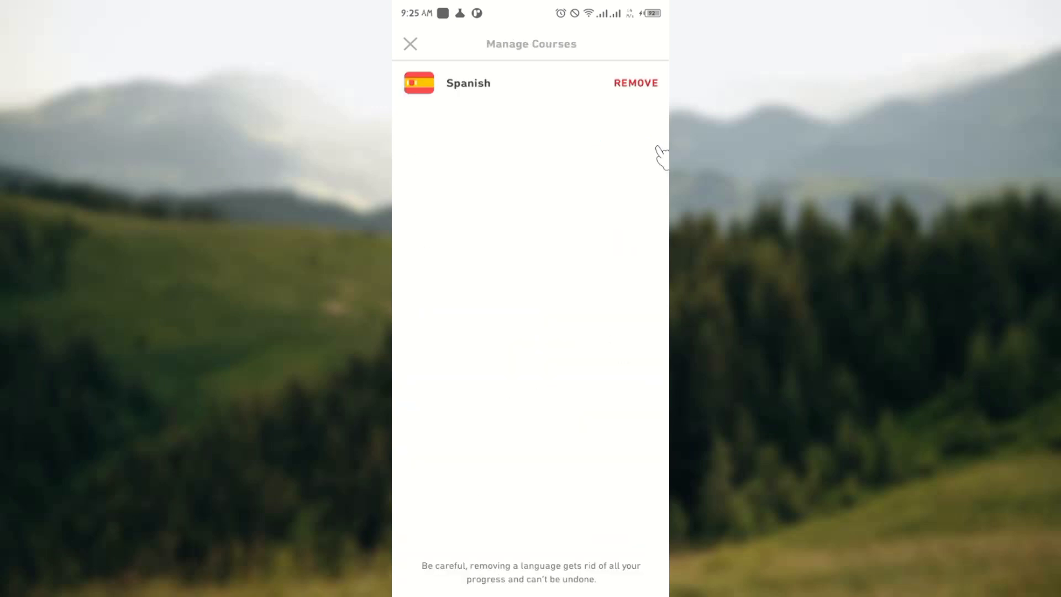